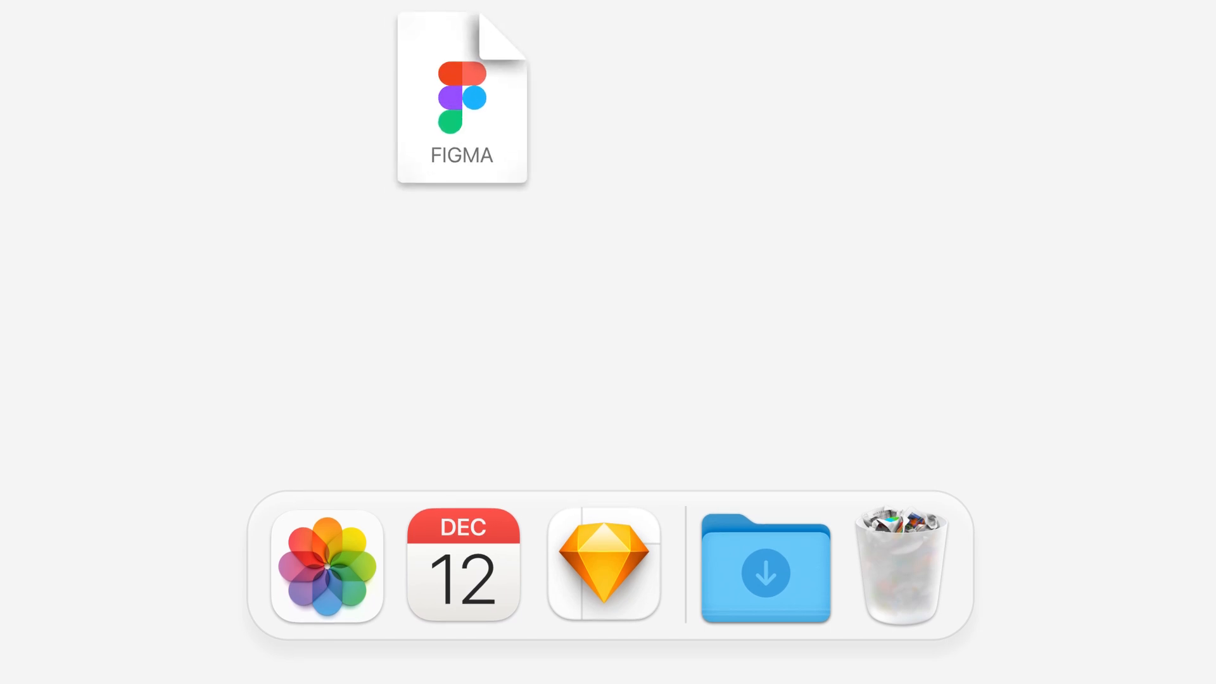
Open the Figma file and view the Banksy logo's 'make the logo bigger' comment thread
double_click(461, 100)
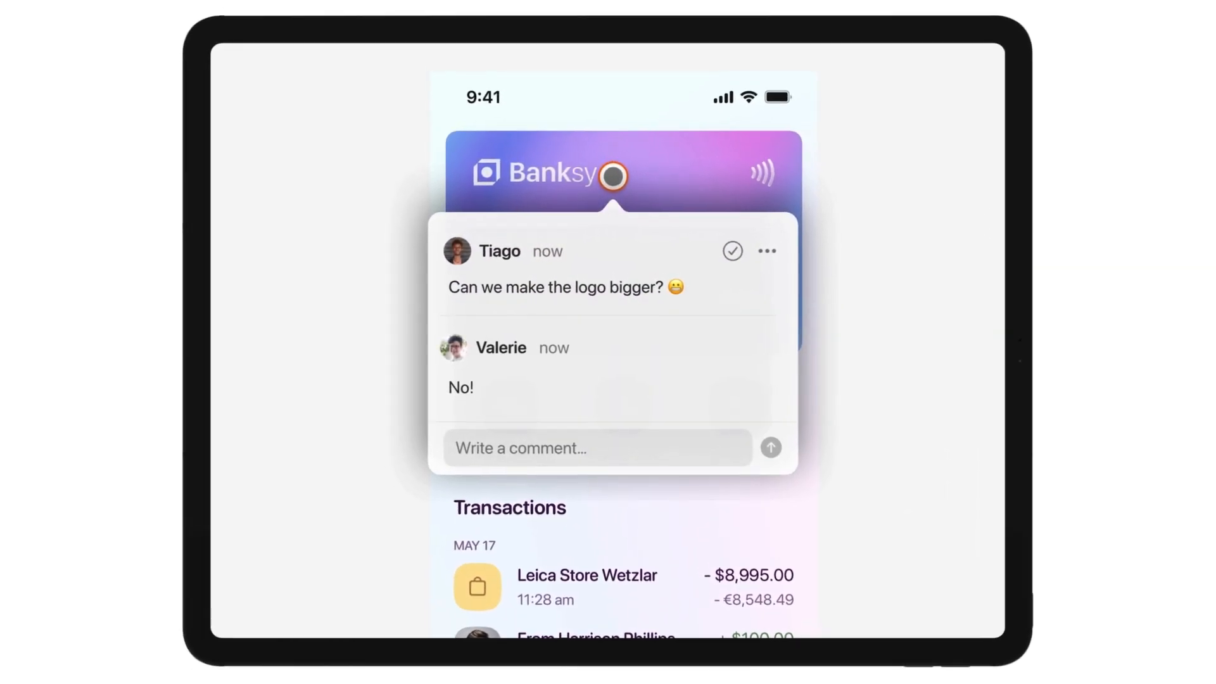
click(730, 251)
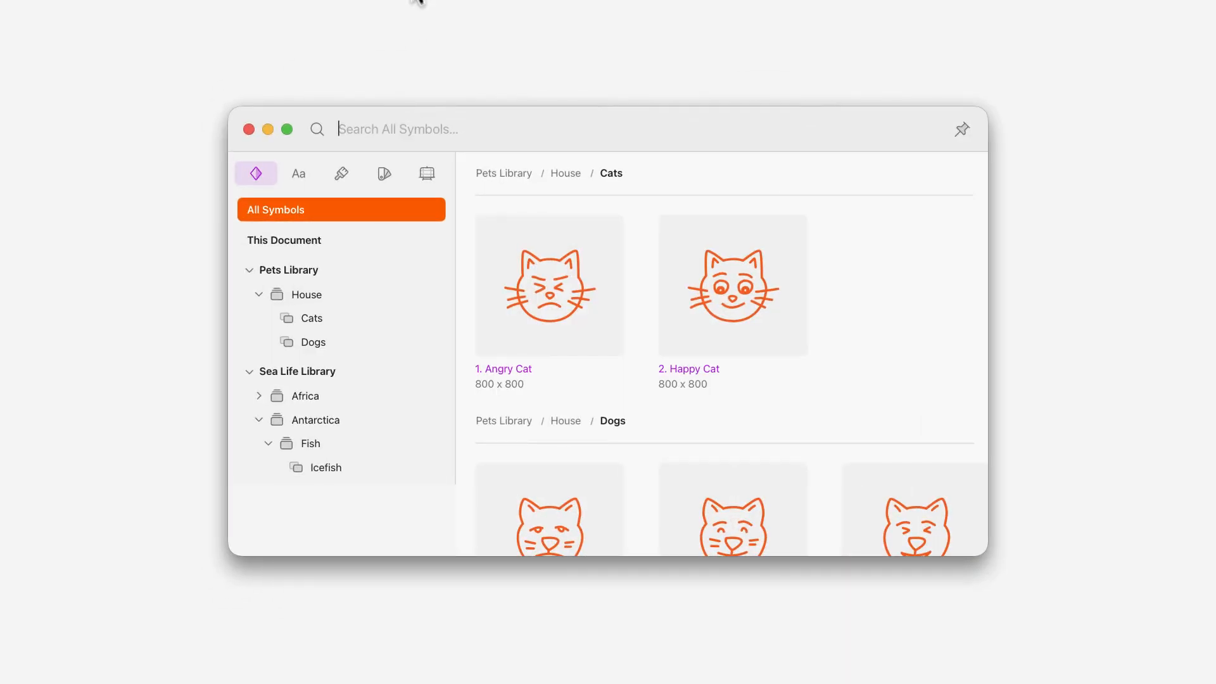
Browse Pets Library > House > Cats in the Insert window's symbols list
click(312, 342)
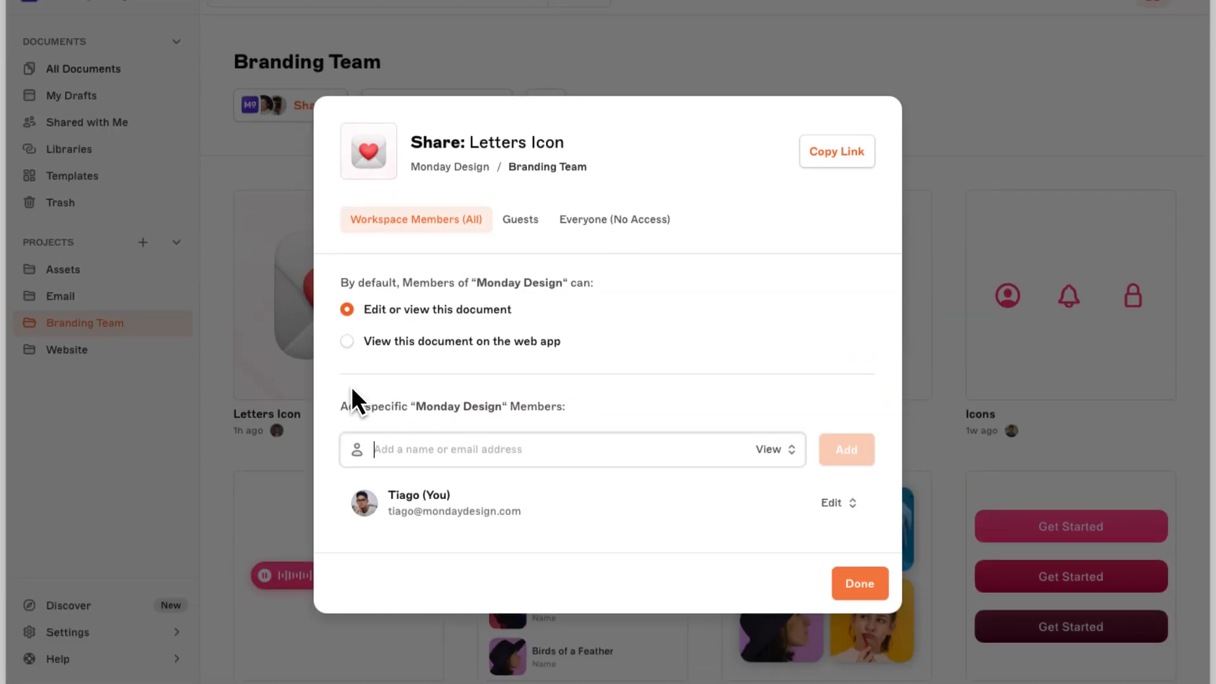
Check Letters Icon's Everyone link access, which allows no access to the document
click(614, 218)
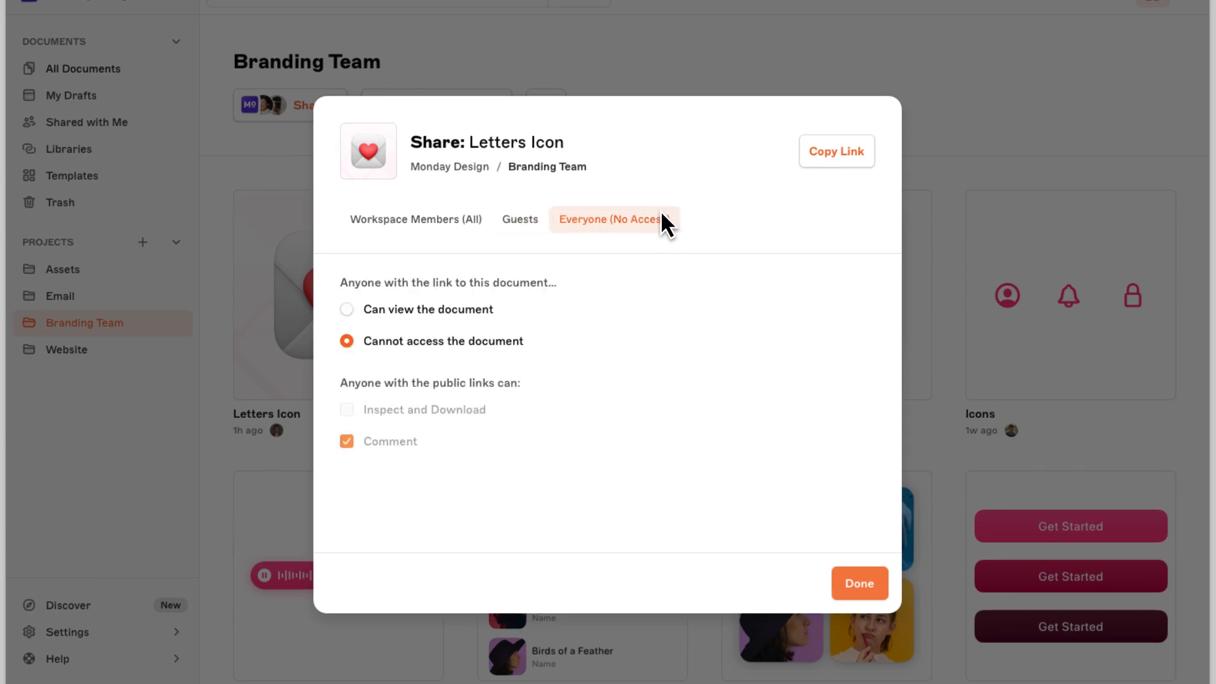
click(859, 584)
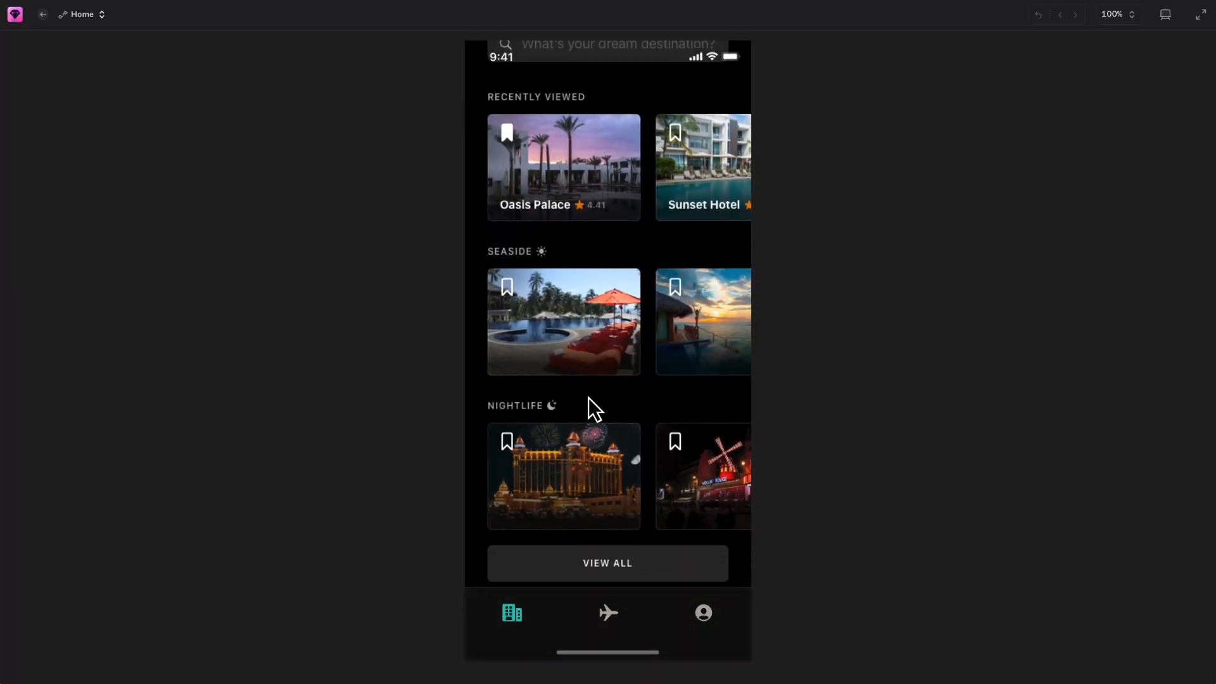
Show the profile Settings overlay with Edit profile, App settings, Share and Log out
click(702, 612)
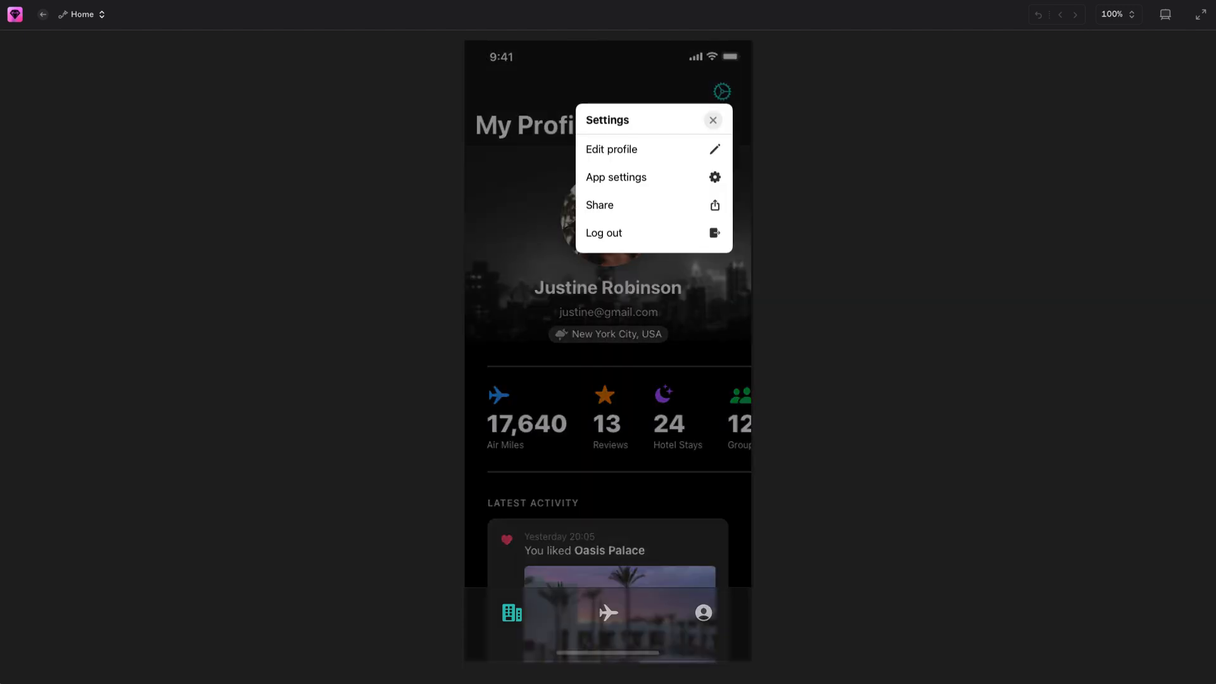